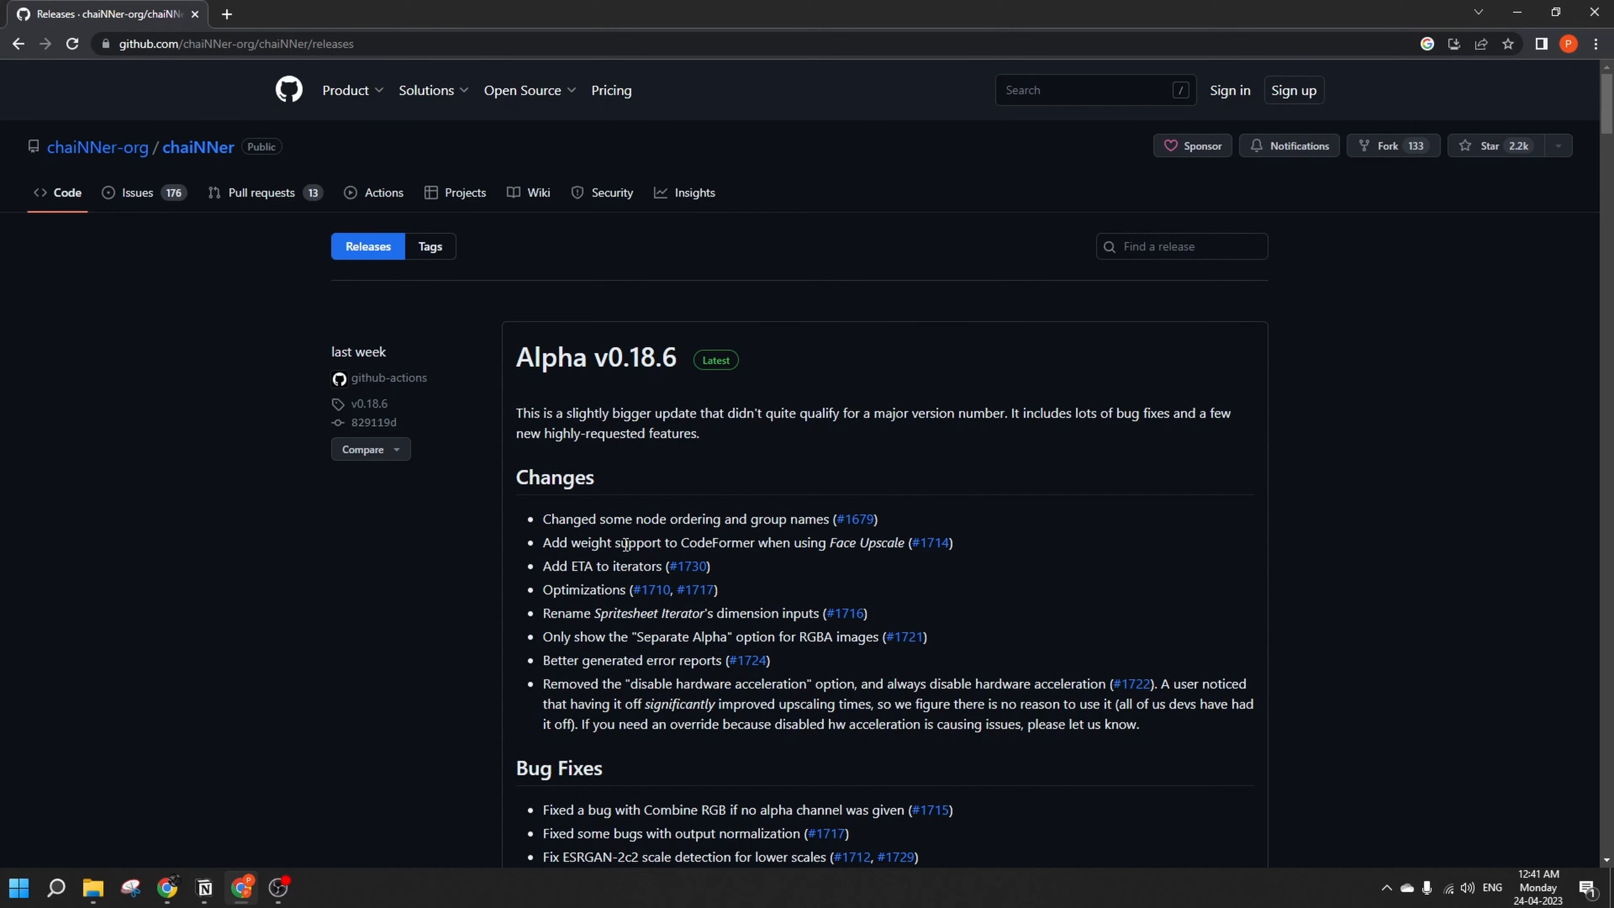
Scroll through the chaiNNer Alpha v0.18.6 release notes on GitHub
scroll("down", 3)
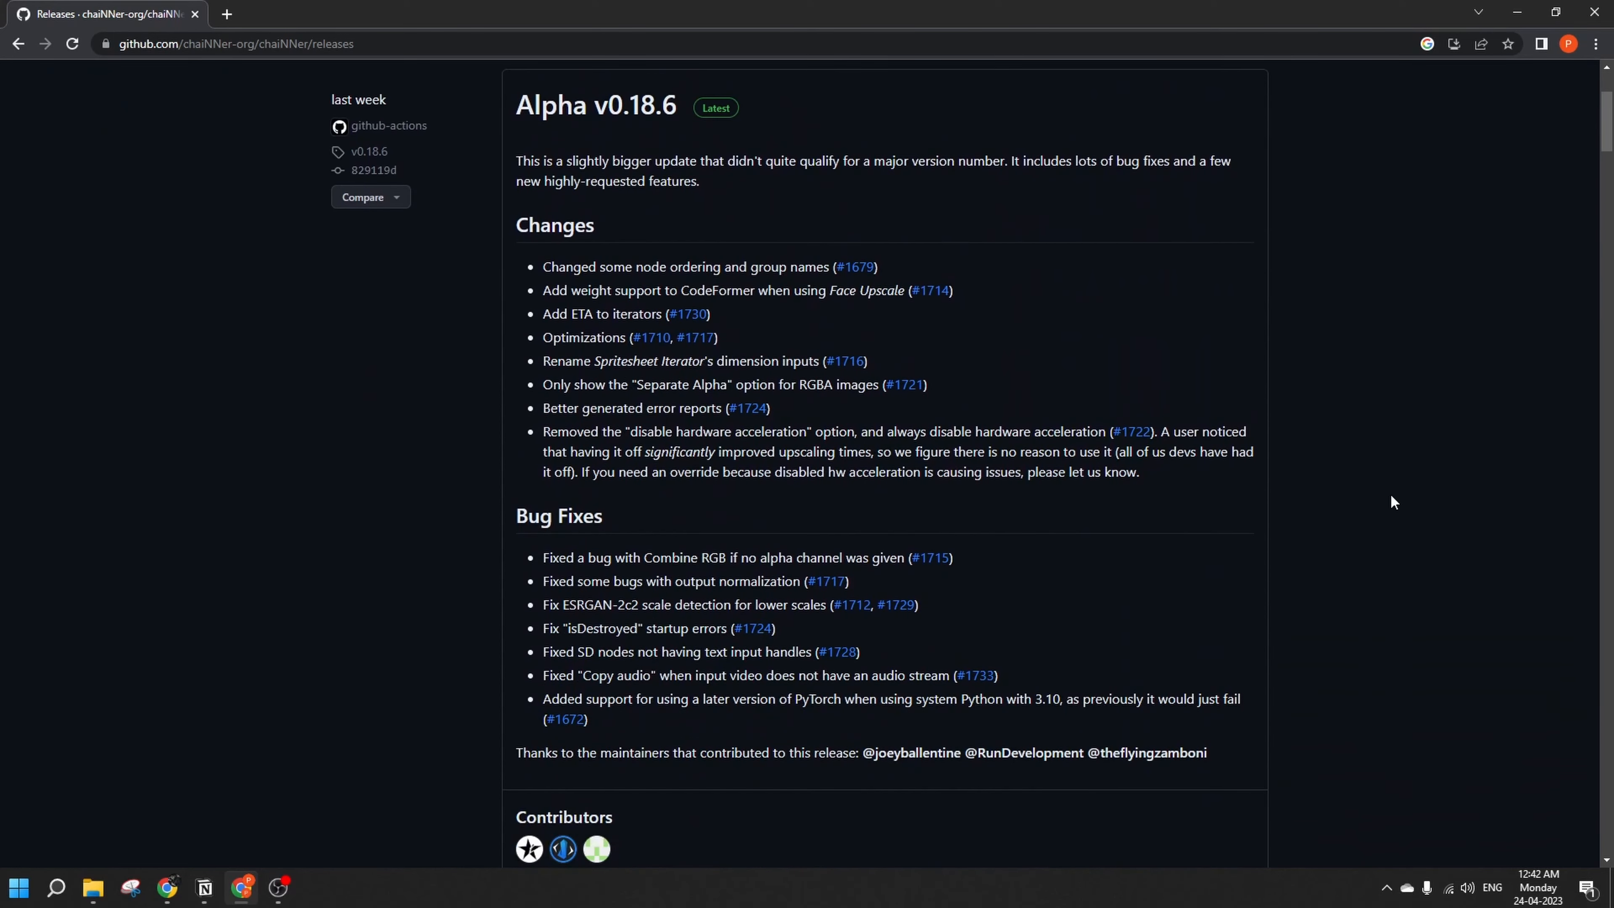
scroll("down", 3)
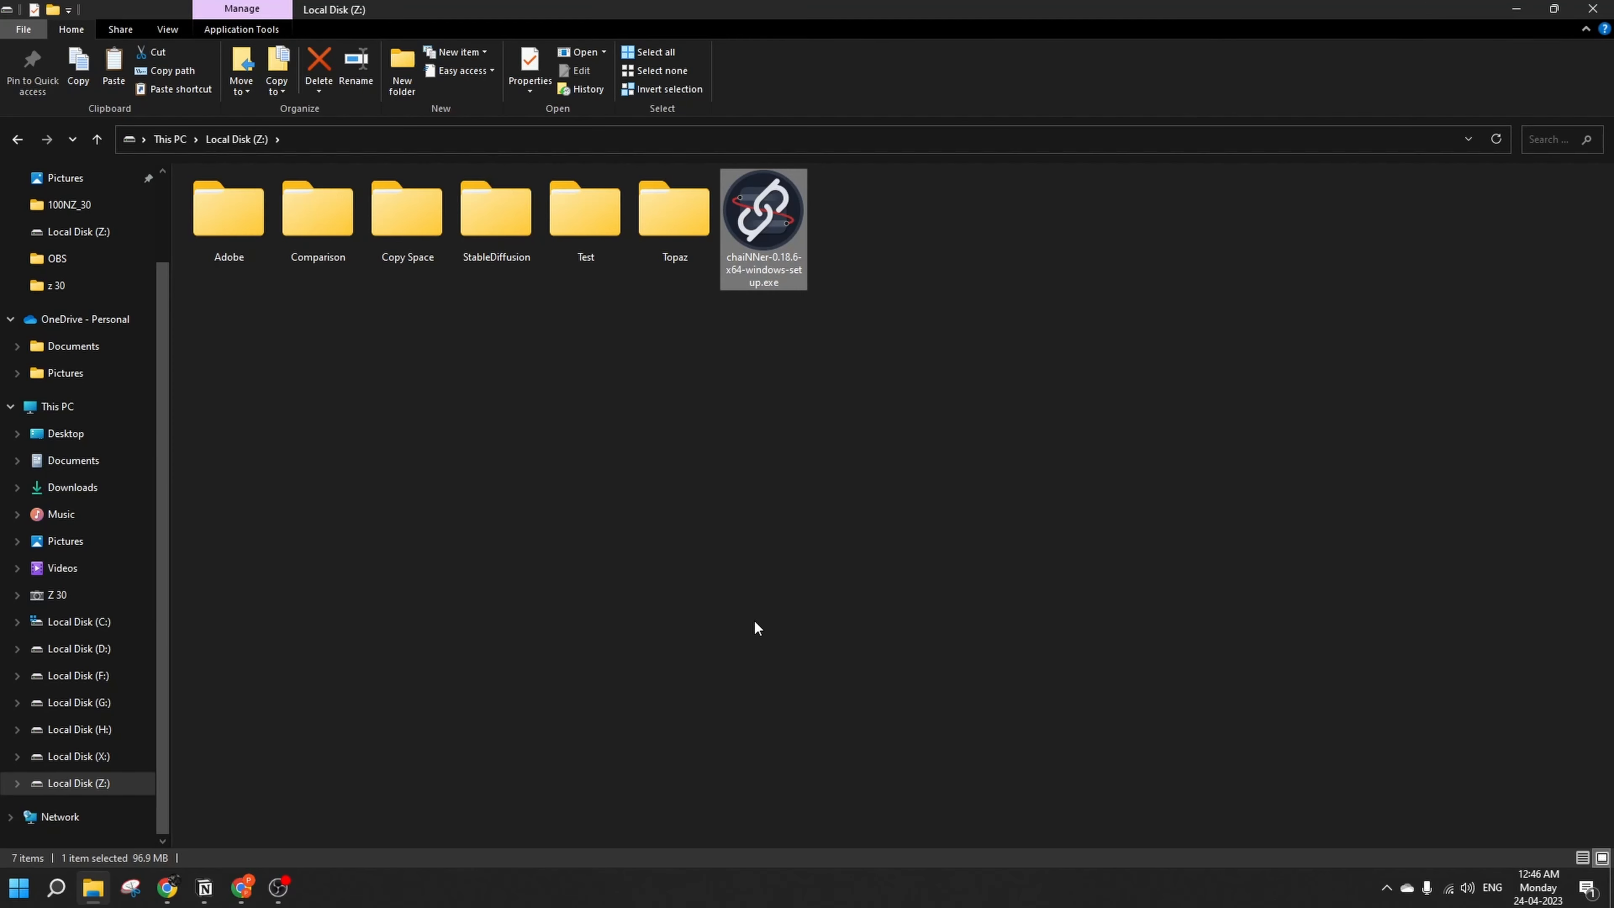
mouse_move(767, 247)
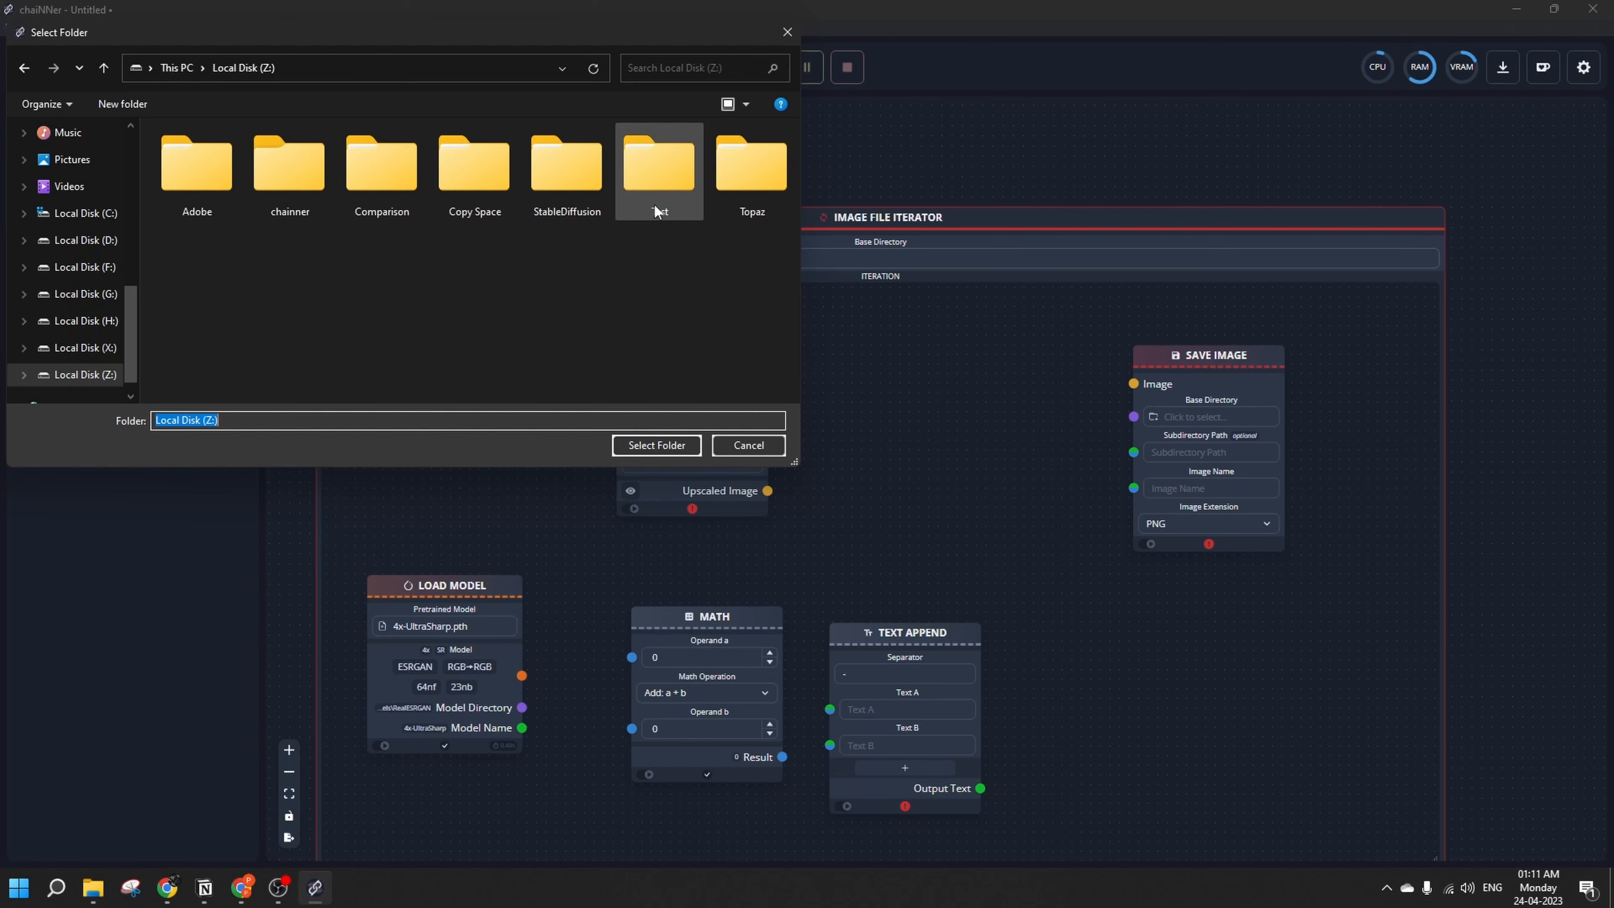
Choose Z:\Test as the Image File Iterator's base directory and confirm the folder
left_click(658, 165)
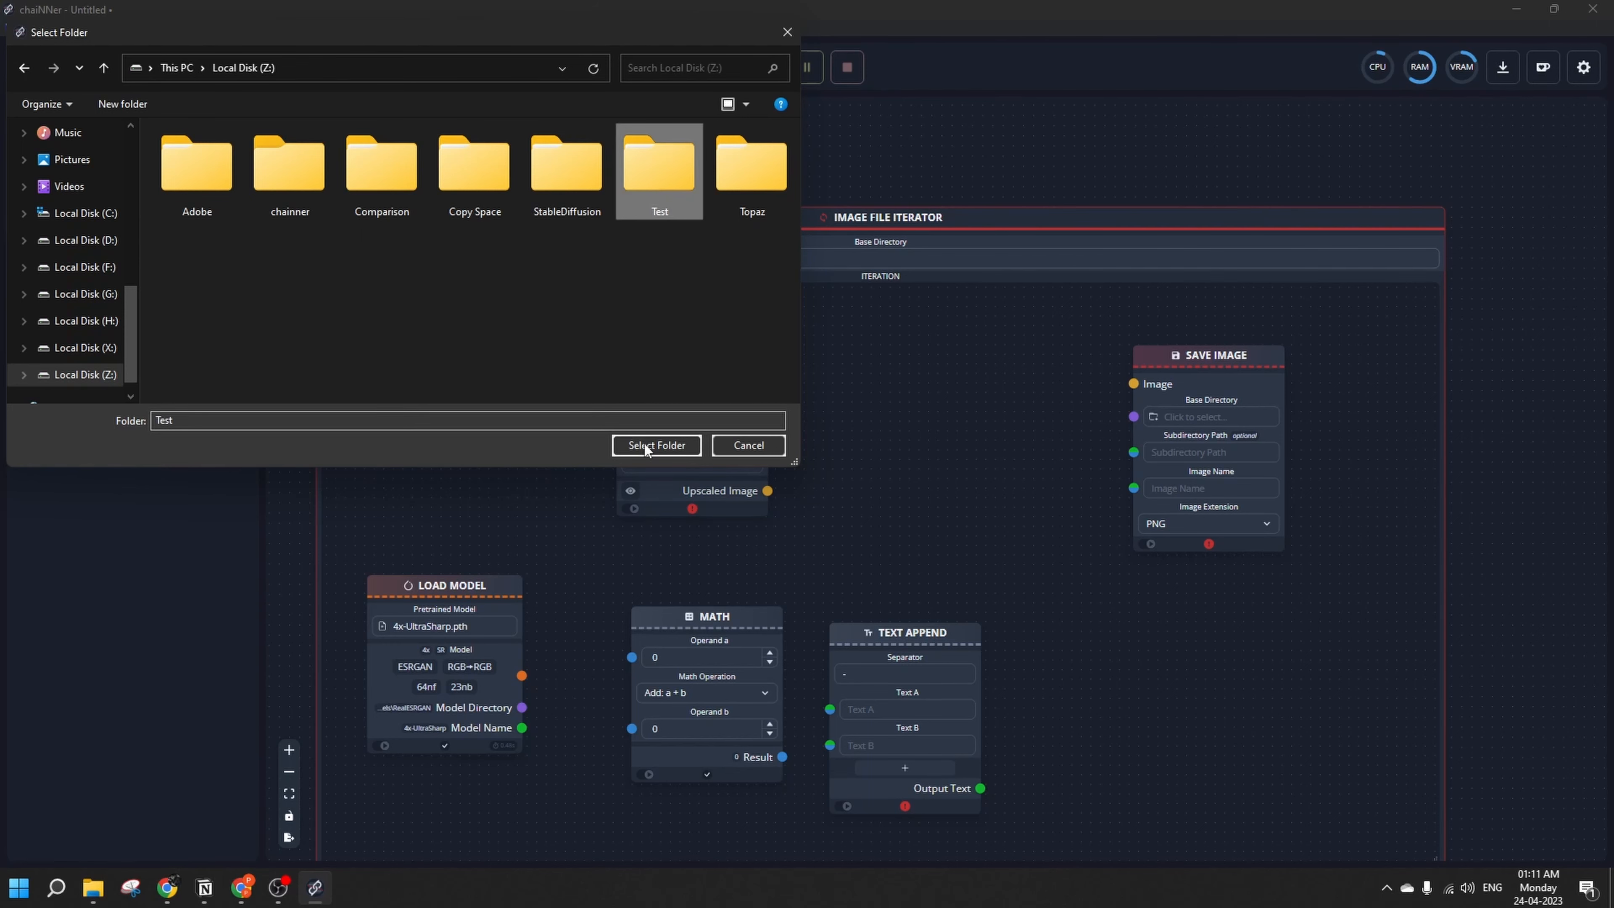
left_click(655, 444)
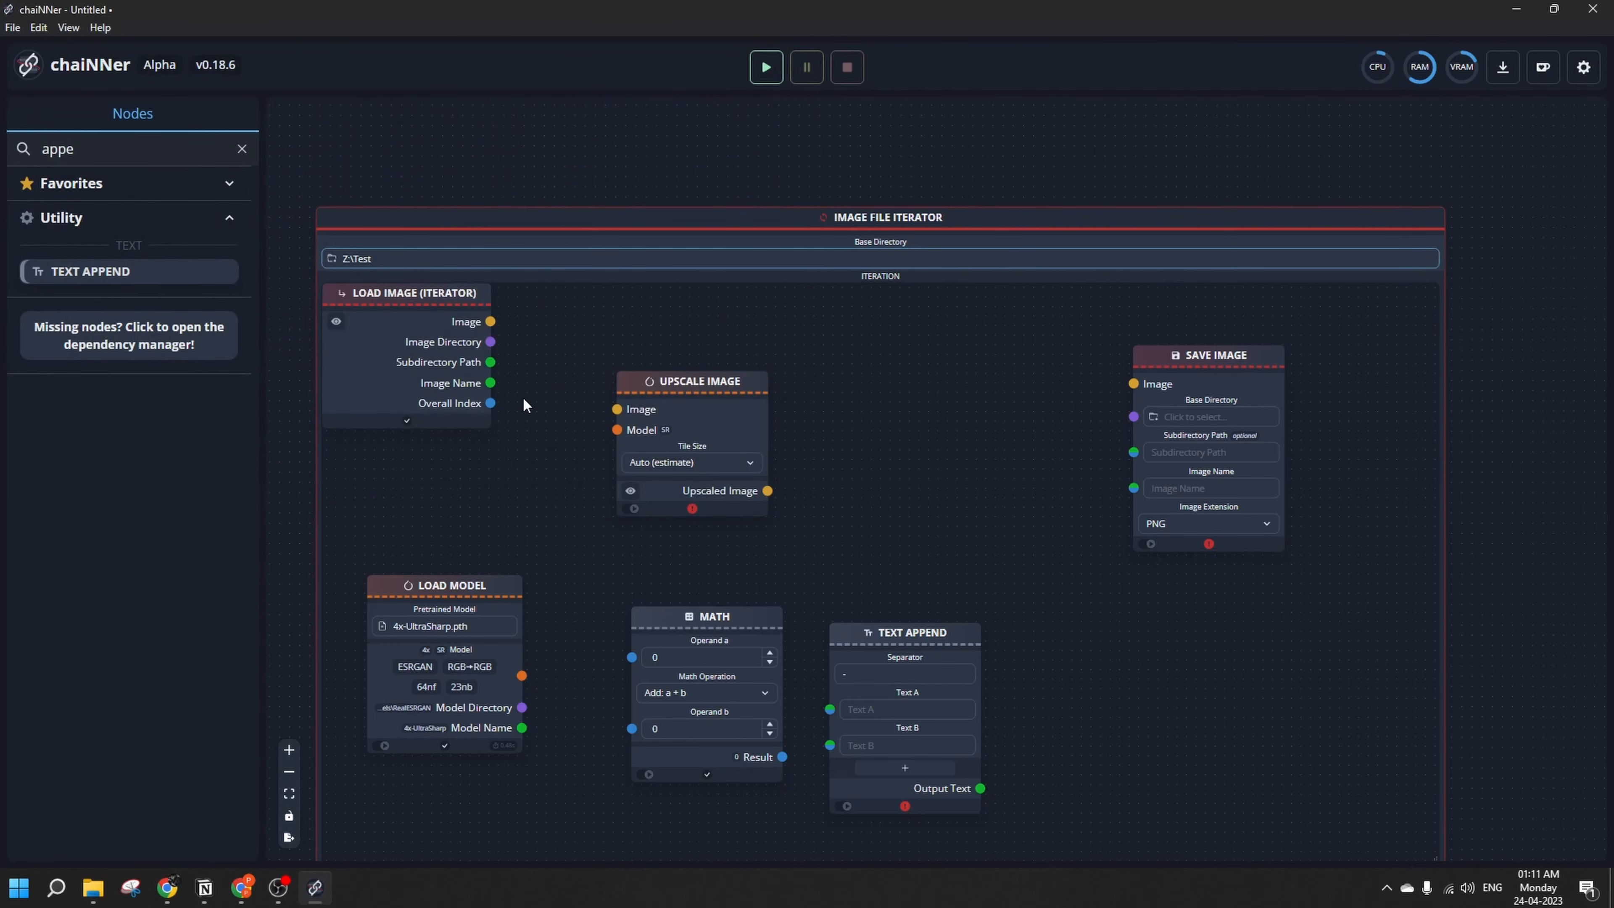